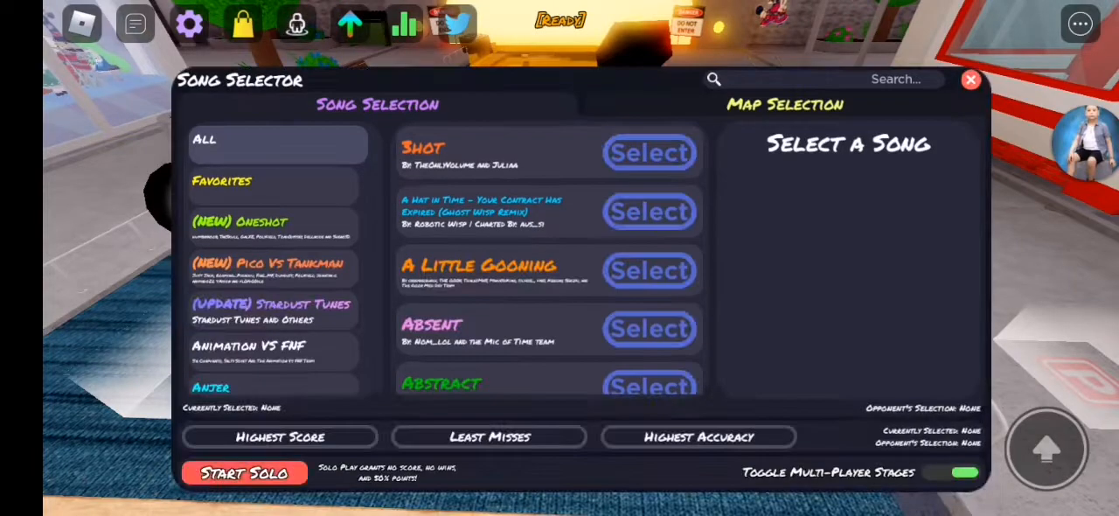
# Browse the Song Selector then dismiss it with the red X, returning the avatar to the speaker stage.
pyautogui.click(221, 181)
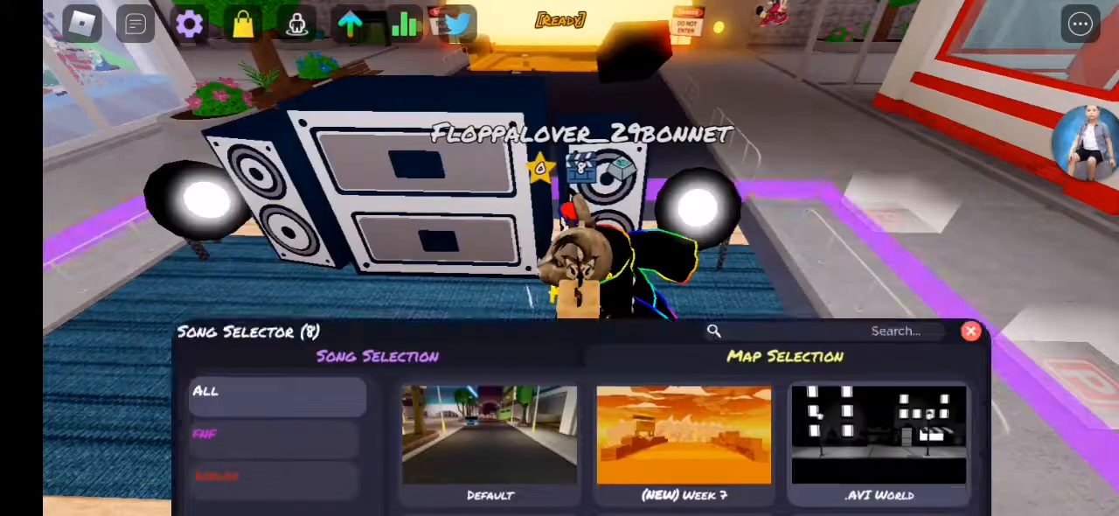
pyautogui.click(970, 332)
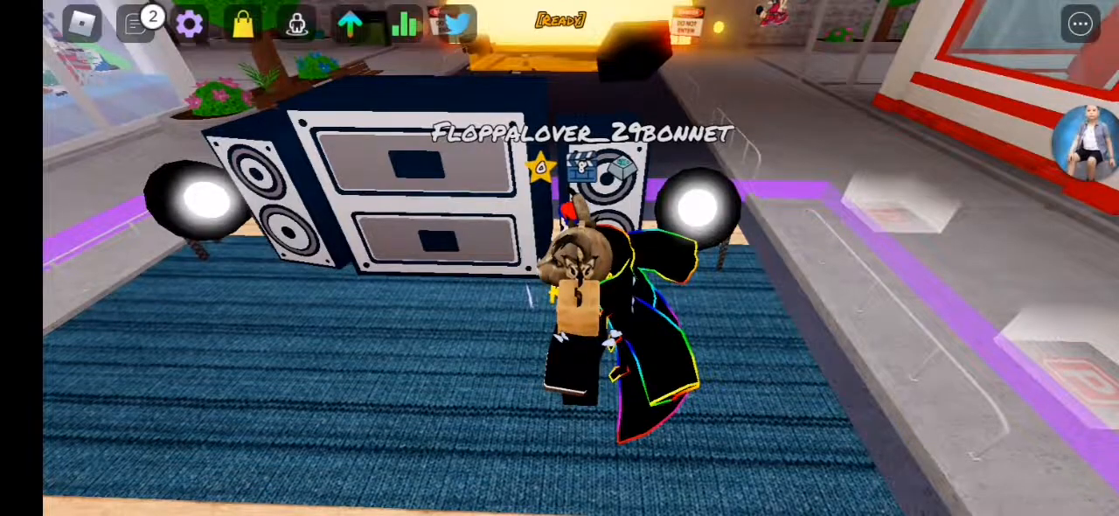